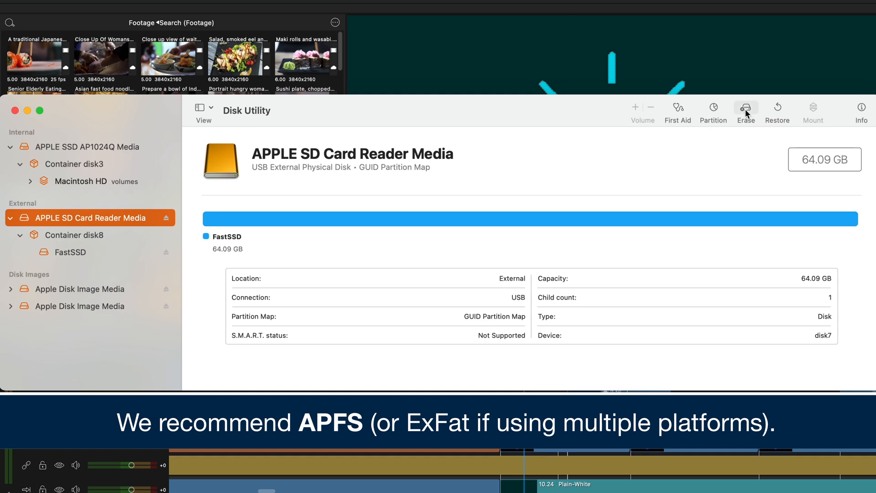
# Step: Bring up the Erase sheet for the APPLE SD Card Reader Media to choose name, format and scheme
pyautogui.click(745, 108)
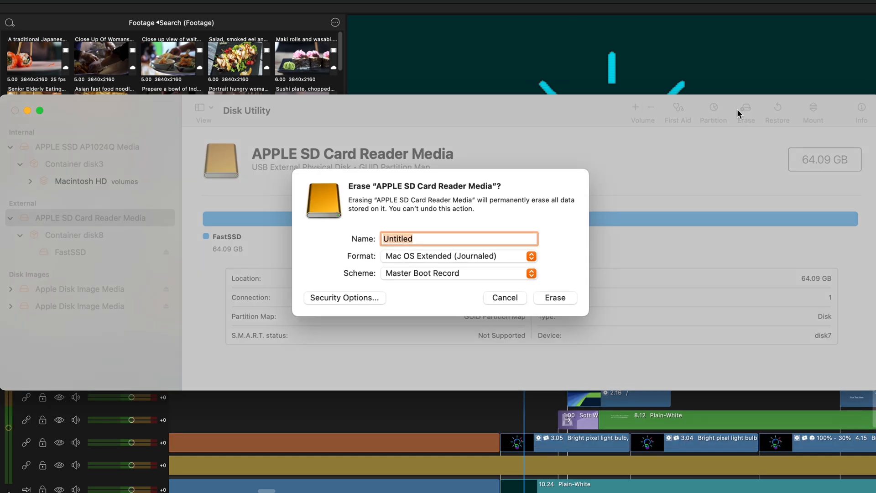